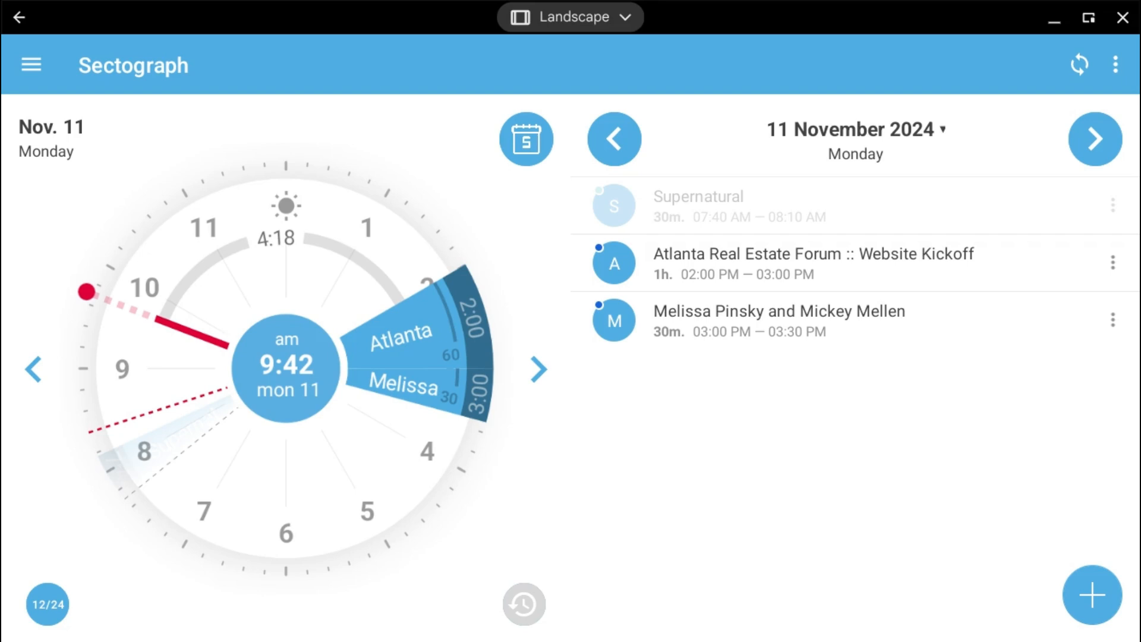
pyautogui.moveTo(99, 323)
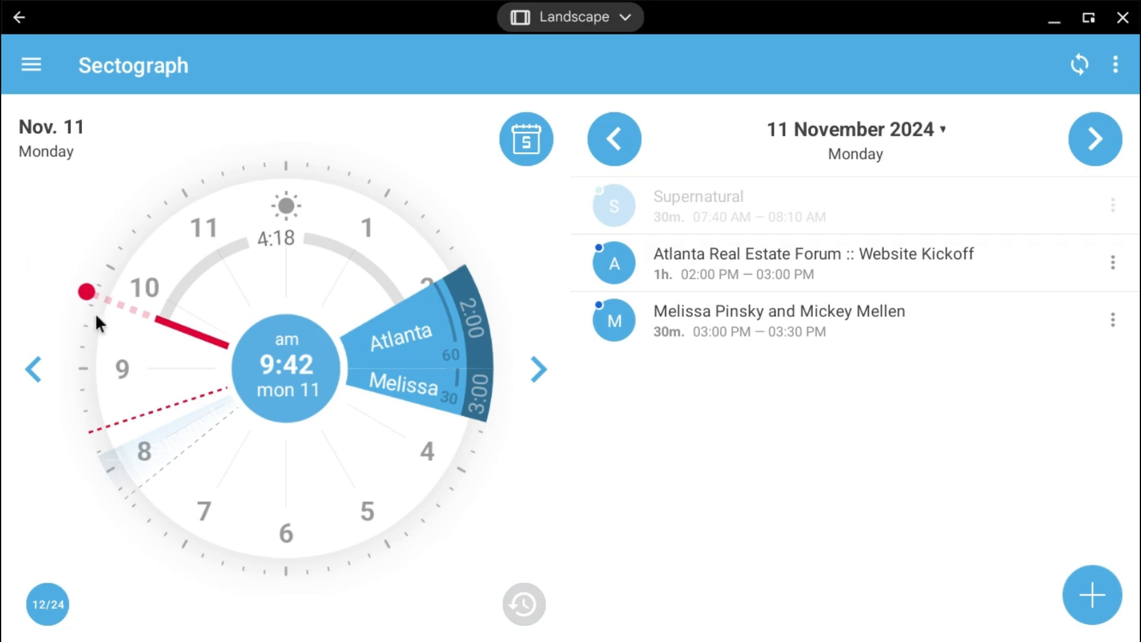
pyautogui.moveTo(66, 283)
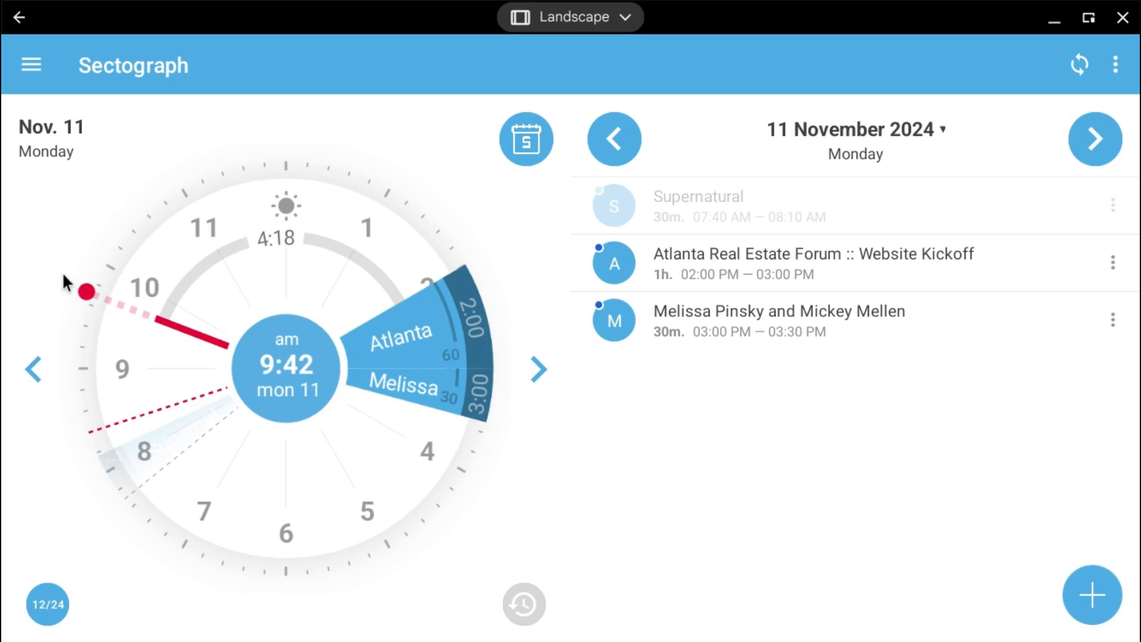
pyautogui.moveTo(161, 408)
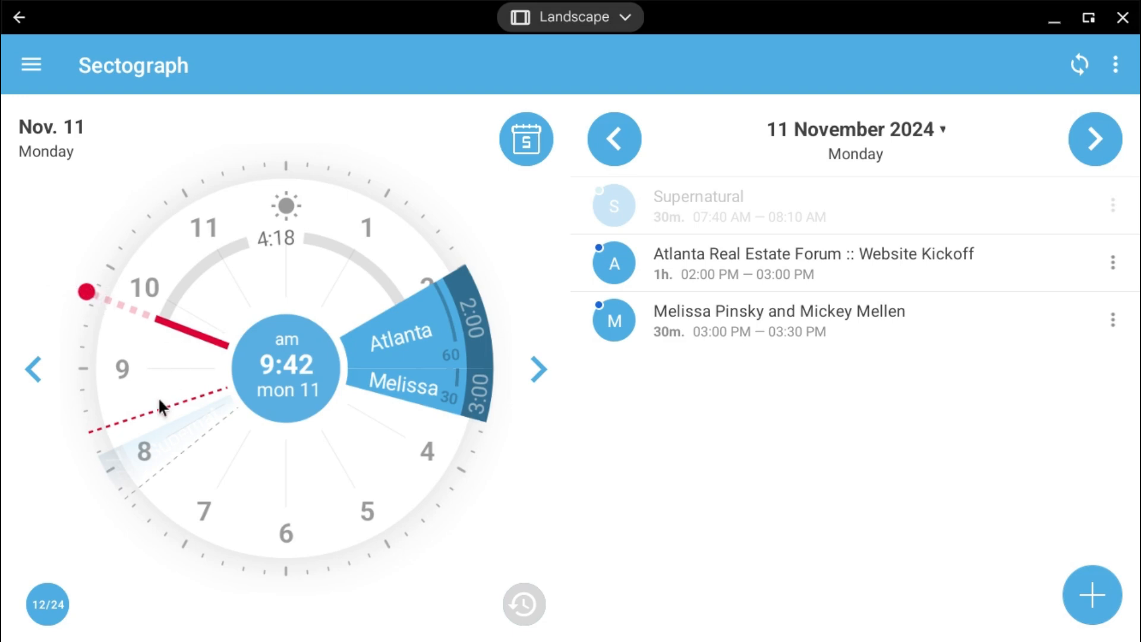
pyautogui.moveTo(123, 344)
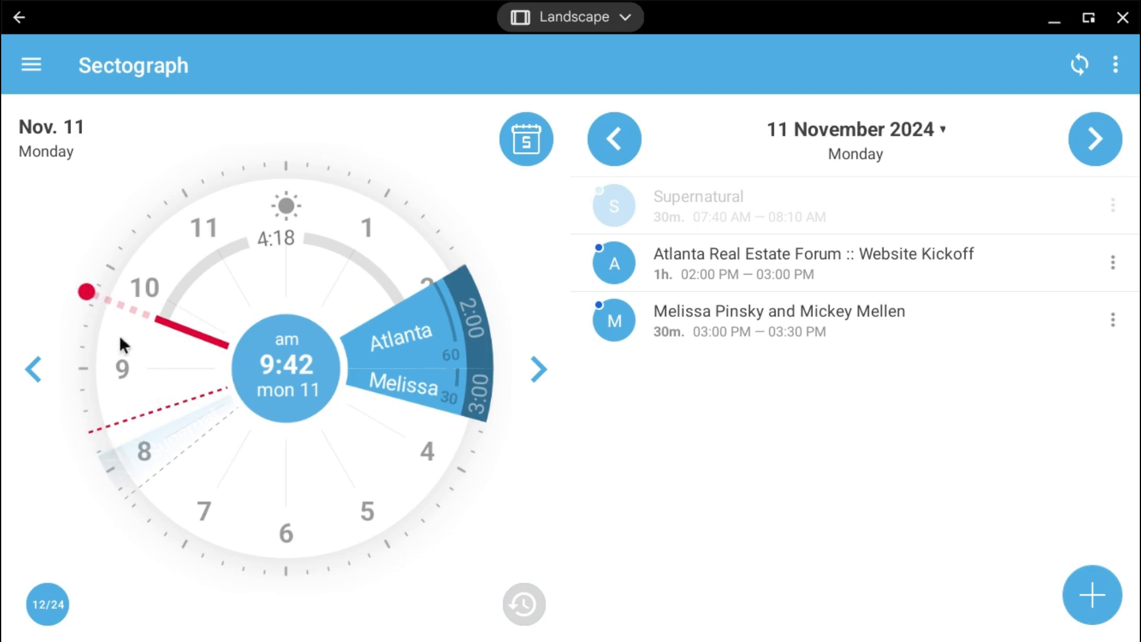
pyautogui.moveTo(254, 246)
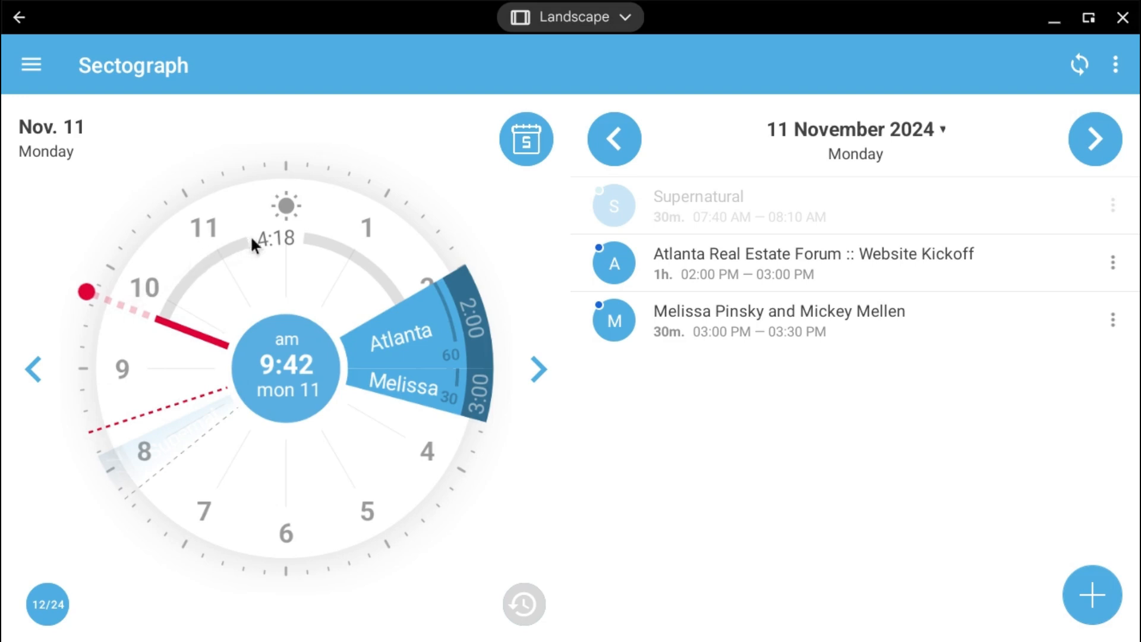
pyautogui.moveTo(260, 248)
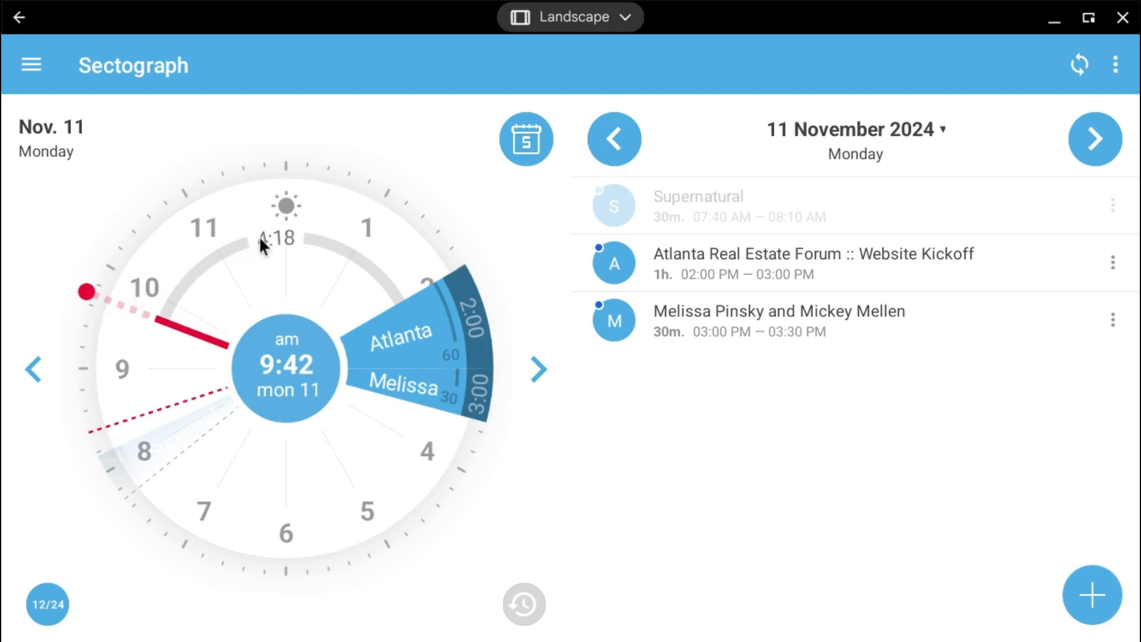
pyautogui.moveTo(414, 305)
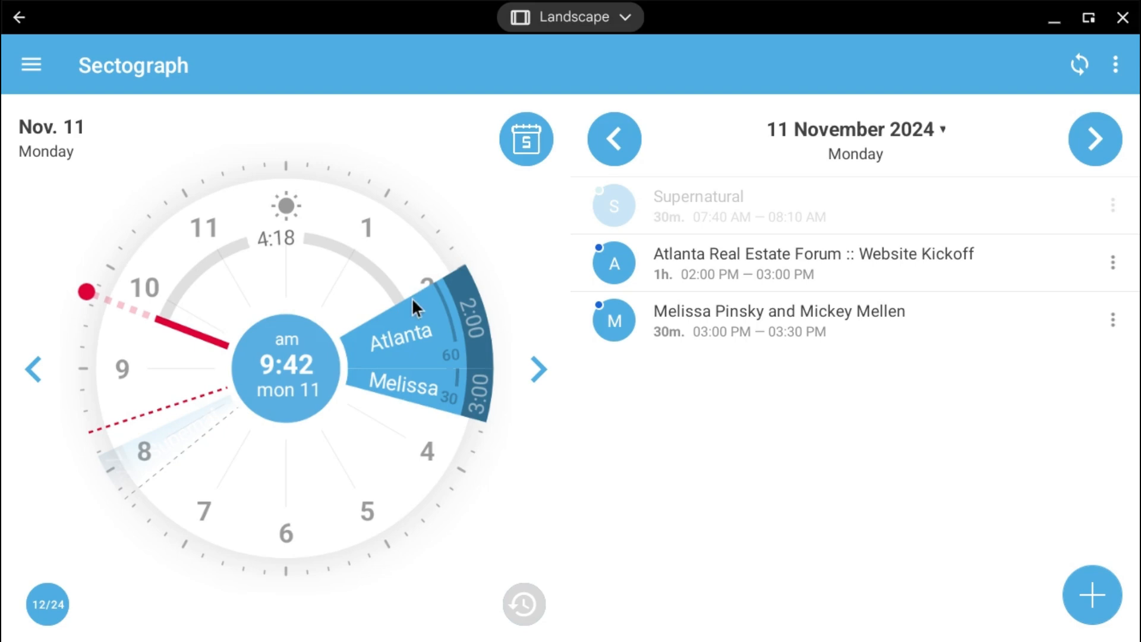
pyautogui.moveTo(424, 338)
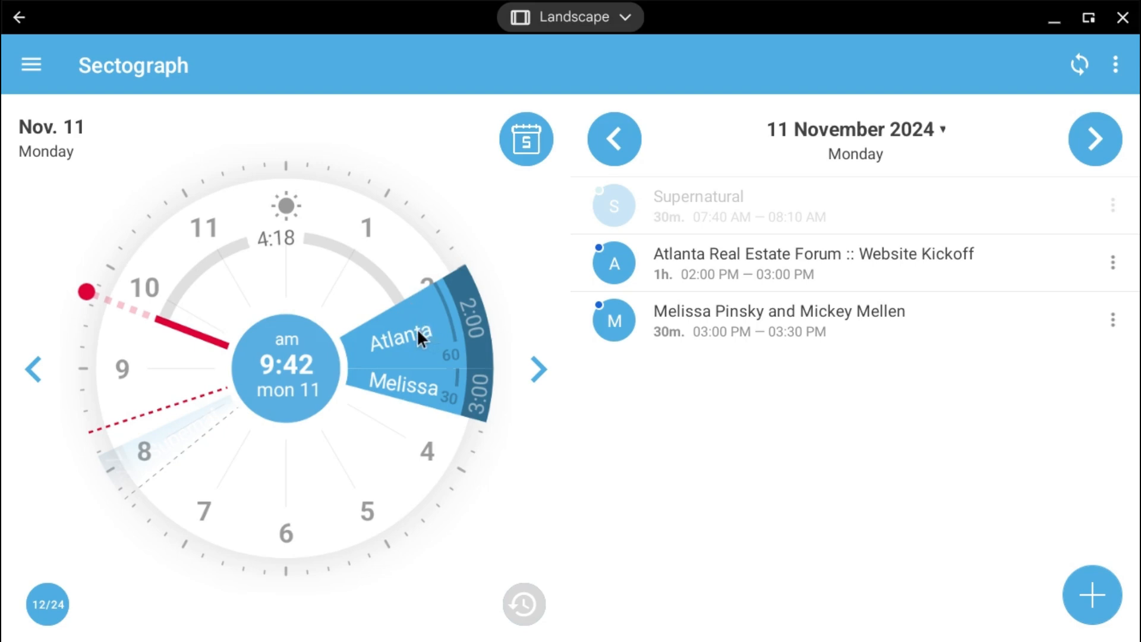
pyautogui.moveTo(270, 264)
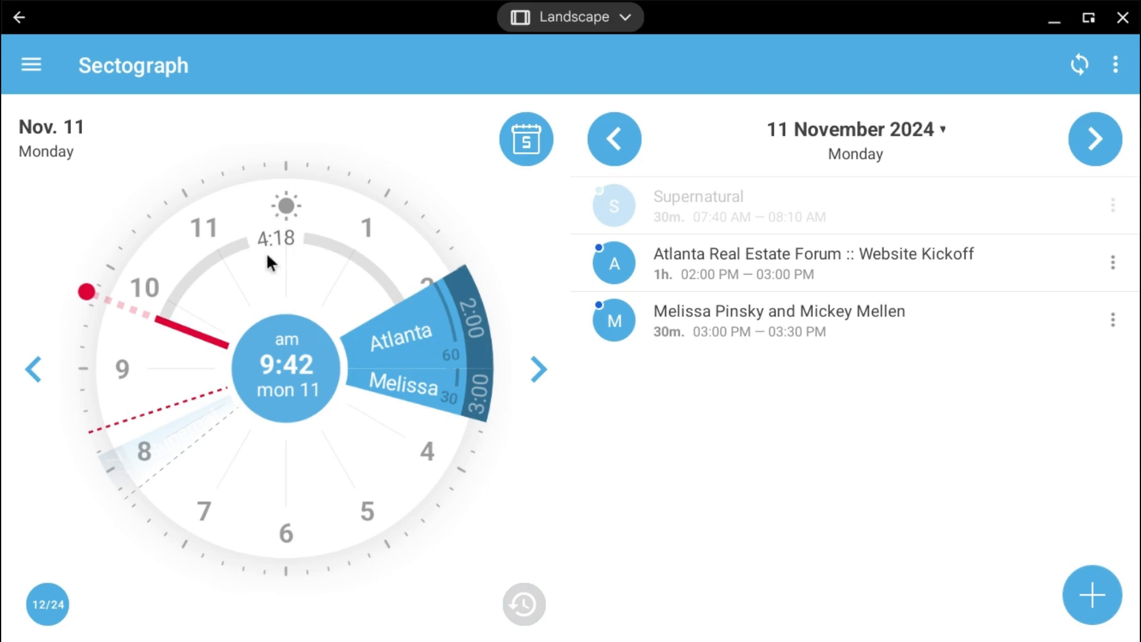
pyautogui.moveTo(394, 219)
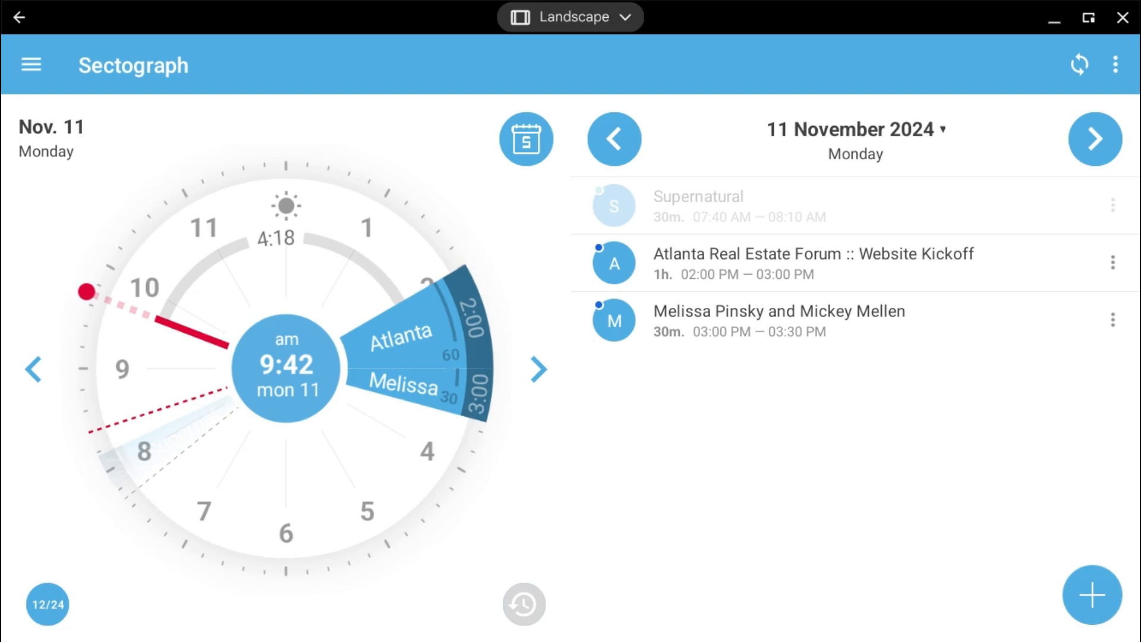
pyautogui.moveTo(228, 425)
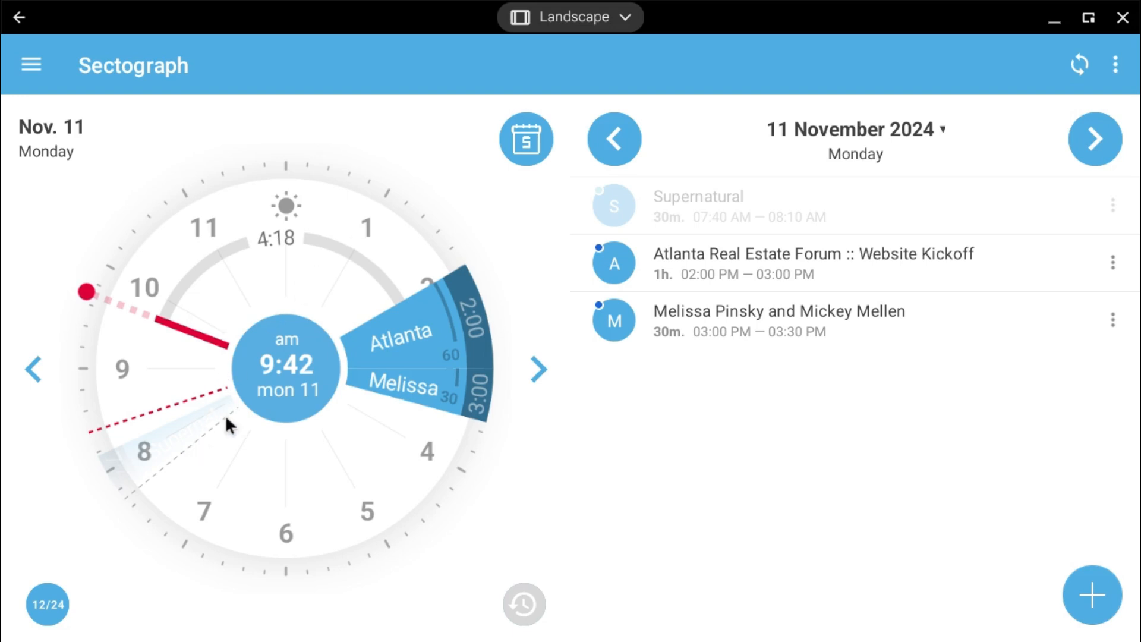
pyautogui.moveTo(209, 440)
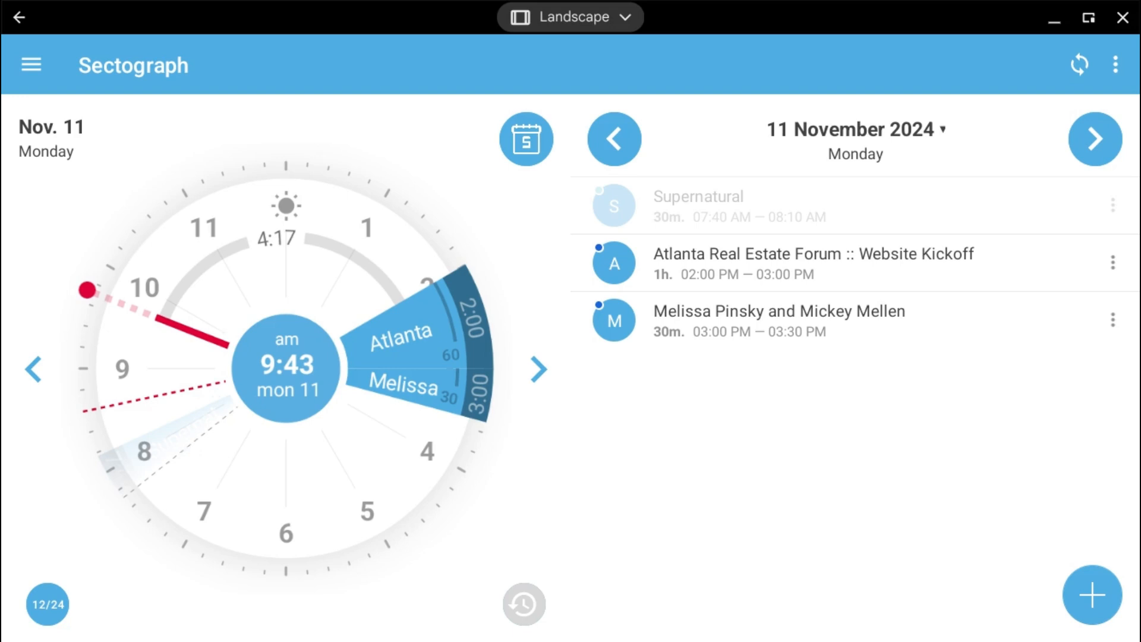
pyautogui.moveTo(202, 472)
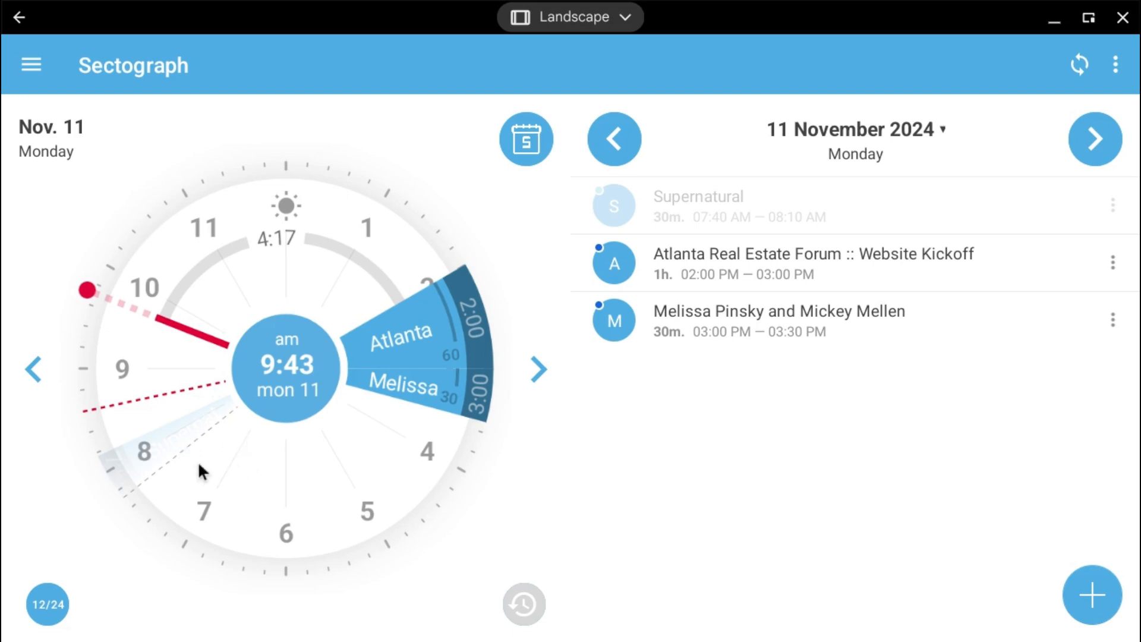
pyautogui.moveTo(233, 283)
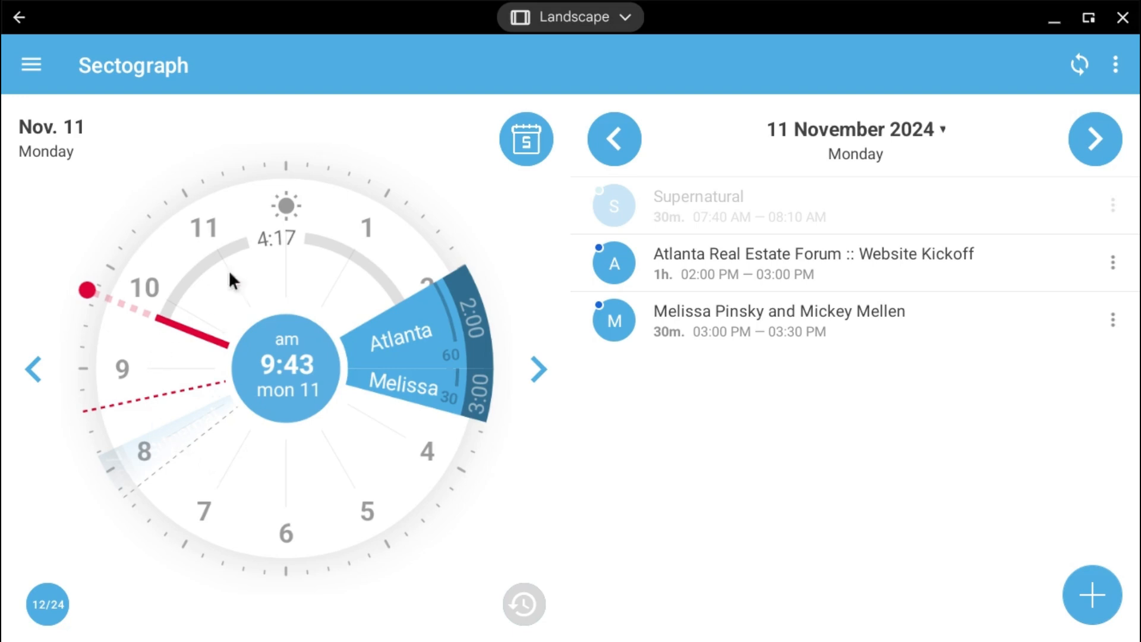
pyautogui.moveTo(250, 489)
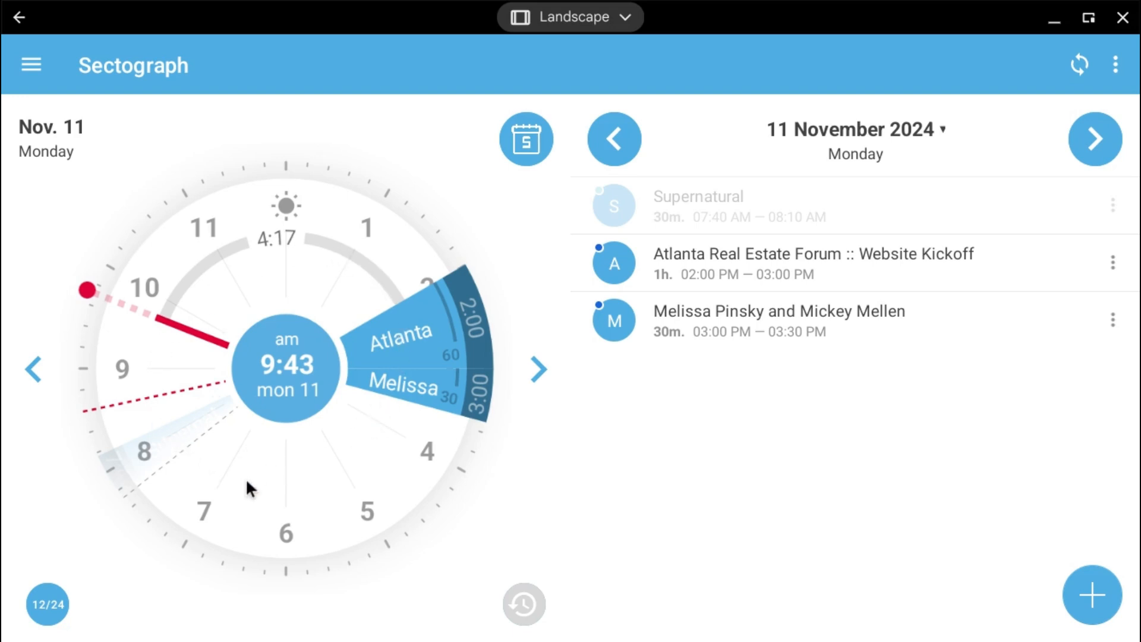
pyautogui.moveTo(250, 491)
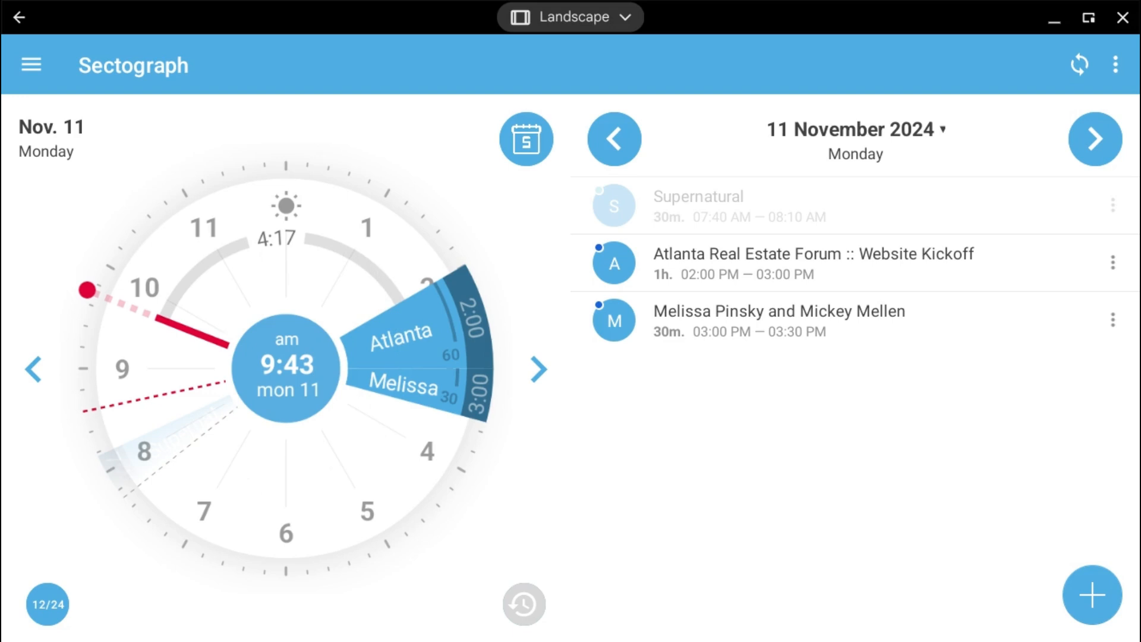
pyautogui.moveTo(535, 380)
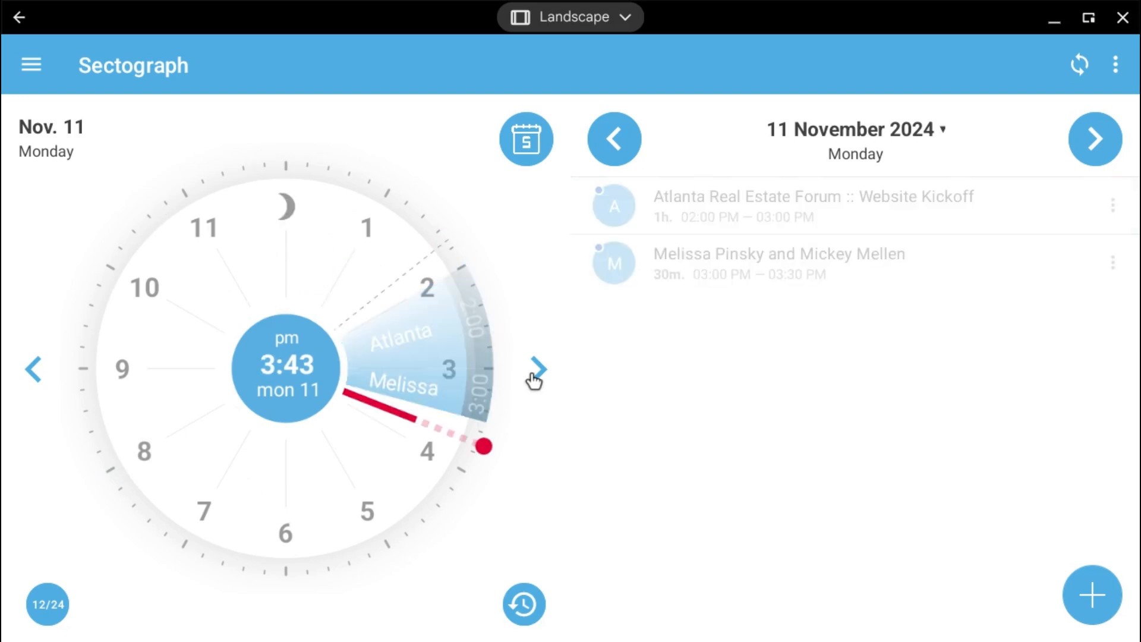
pyautogui.moveTo(426, 312)
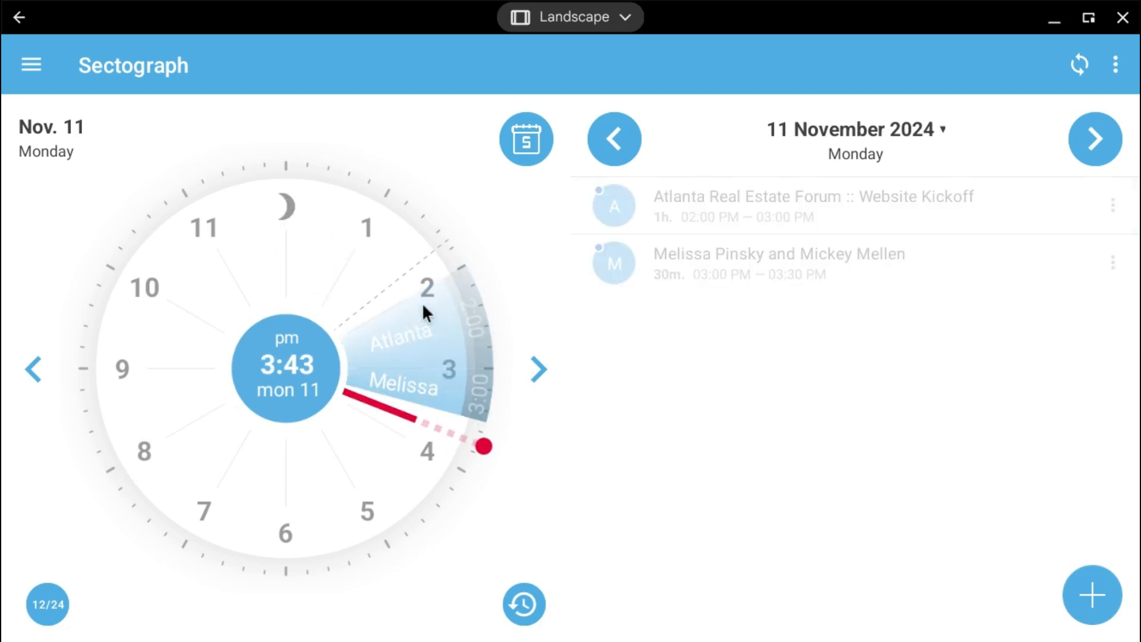
# - Advance the clock hour by hour to 11:43 pm Monday, revealing Nov. 12 events
pyautogui.click(539, 371)
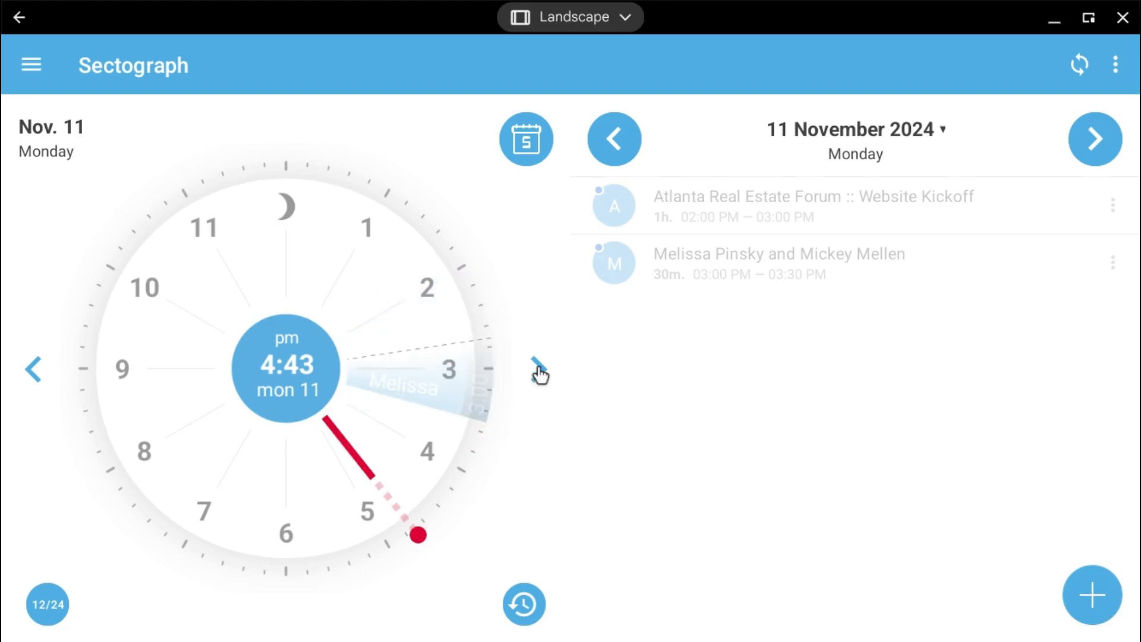
pyautogui.moveTo(536, 378)
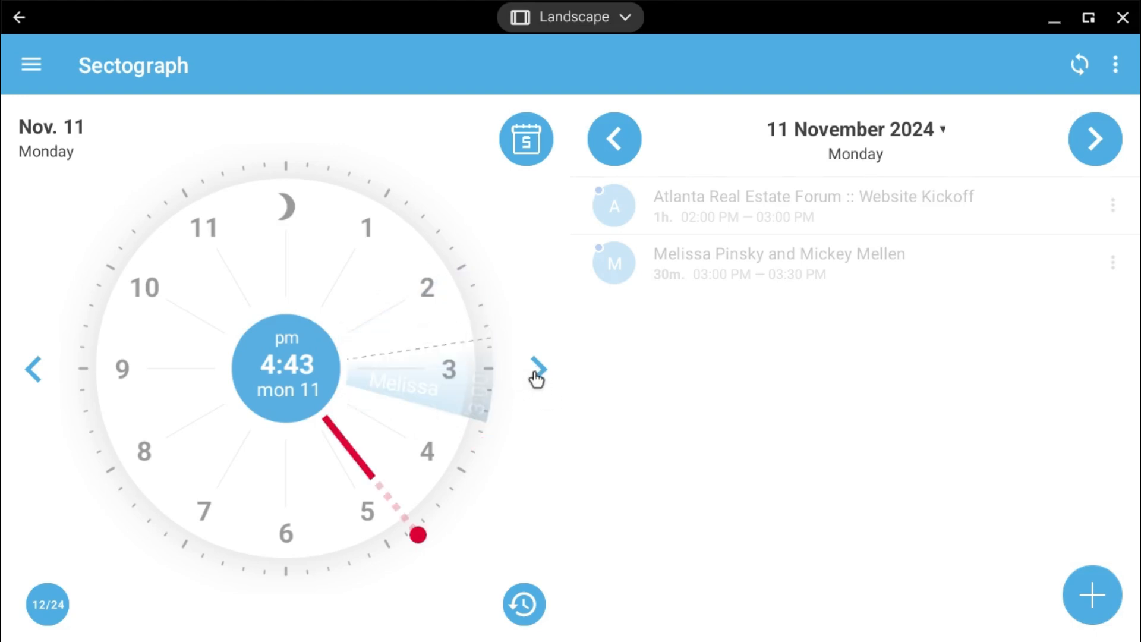
pyautogui.click(537, 369)
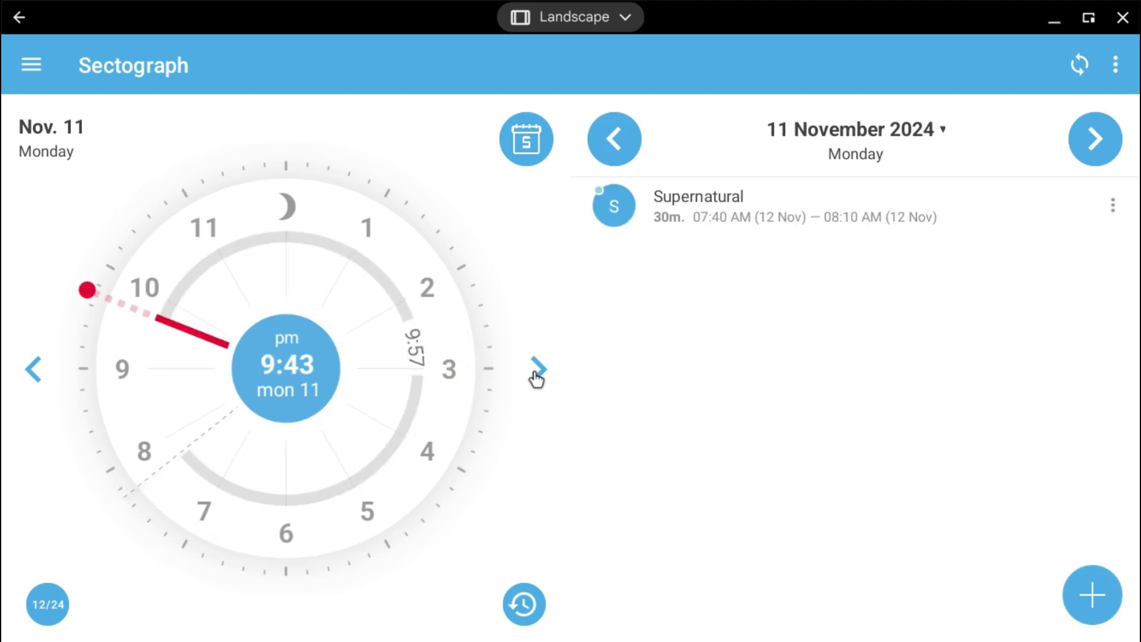
pyautogui.moveTo(537, 374)
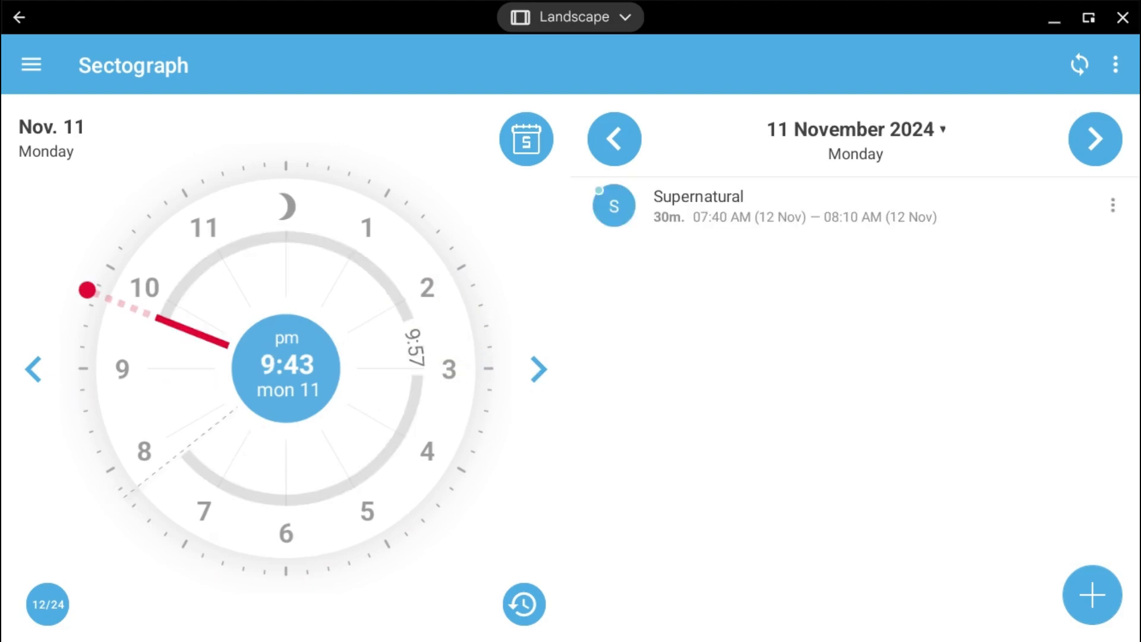
pyautogui.click(537, 370)
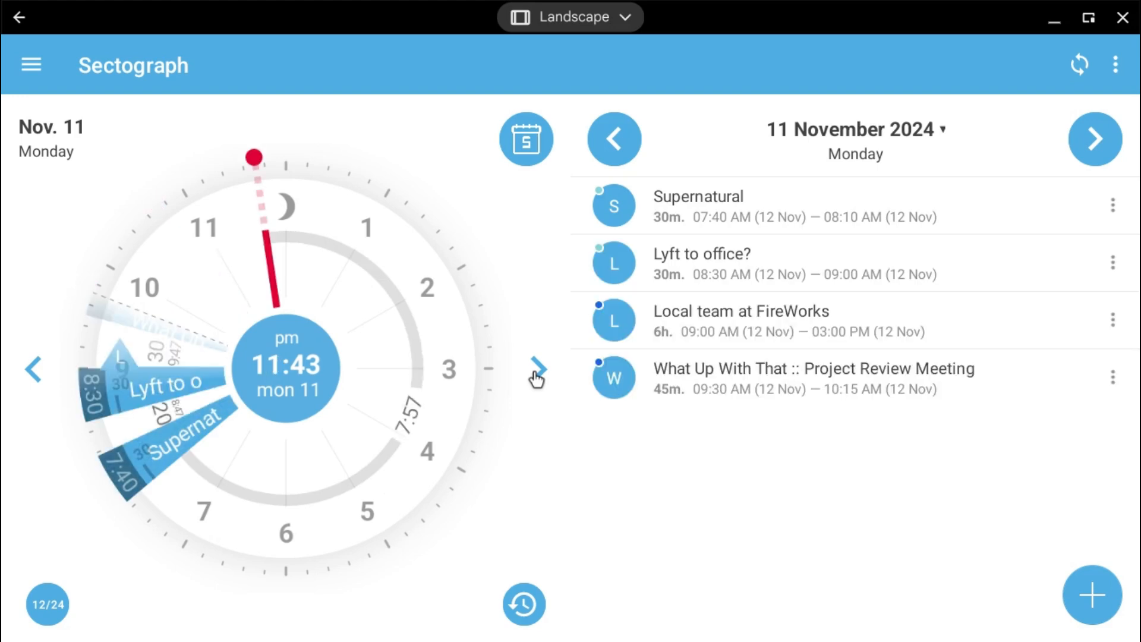
pyautogui.moveTo(172, 455)
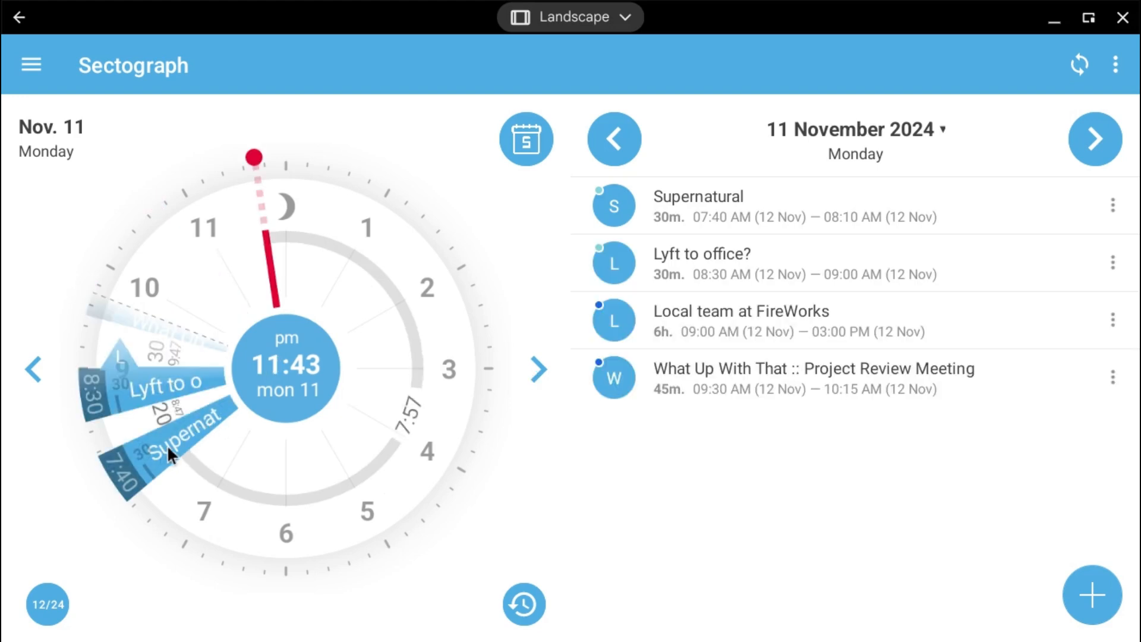
pyautogui.moveTo(141, 398)
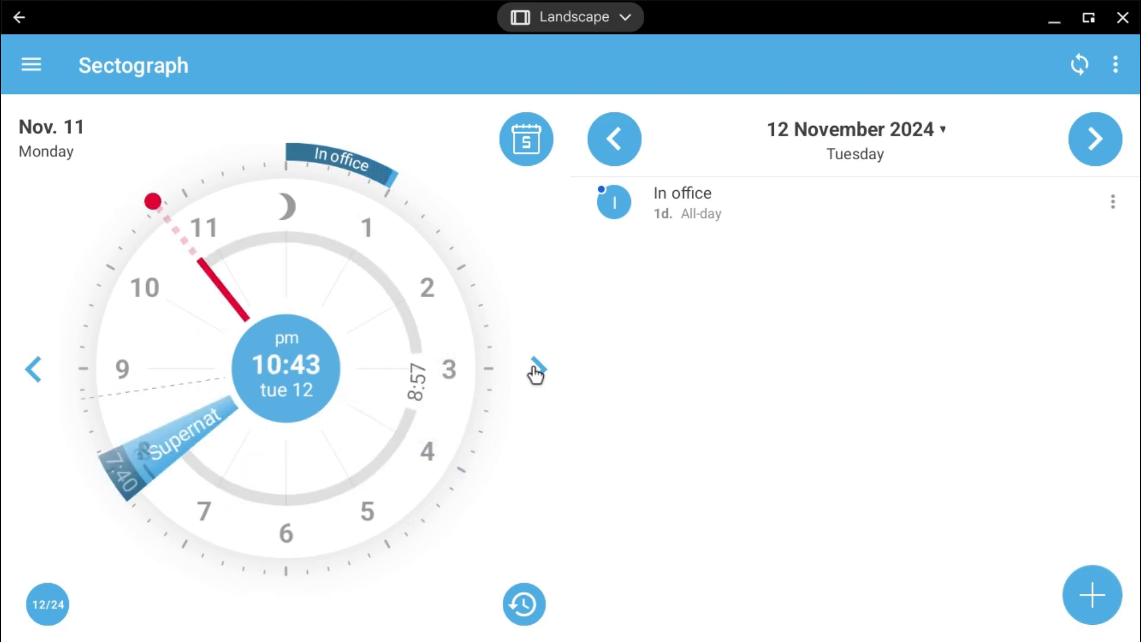
# - Jump to 12:43 am Wednesday Nov. 13, then reset to 9:43 am Monday
pyautogui.click(1095, 139)
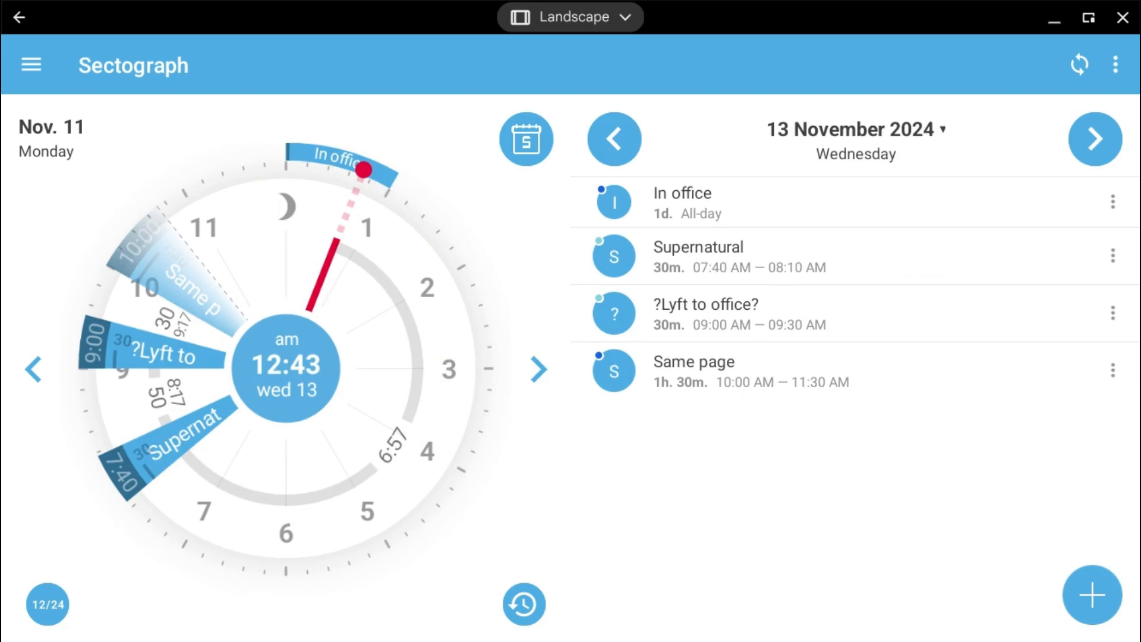
pyautogui.click(523, 604)
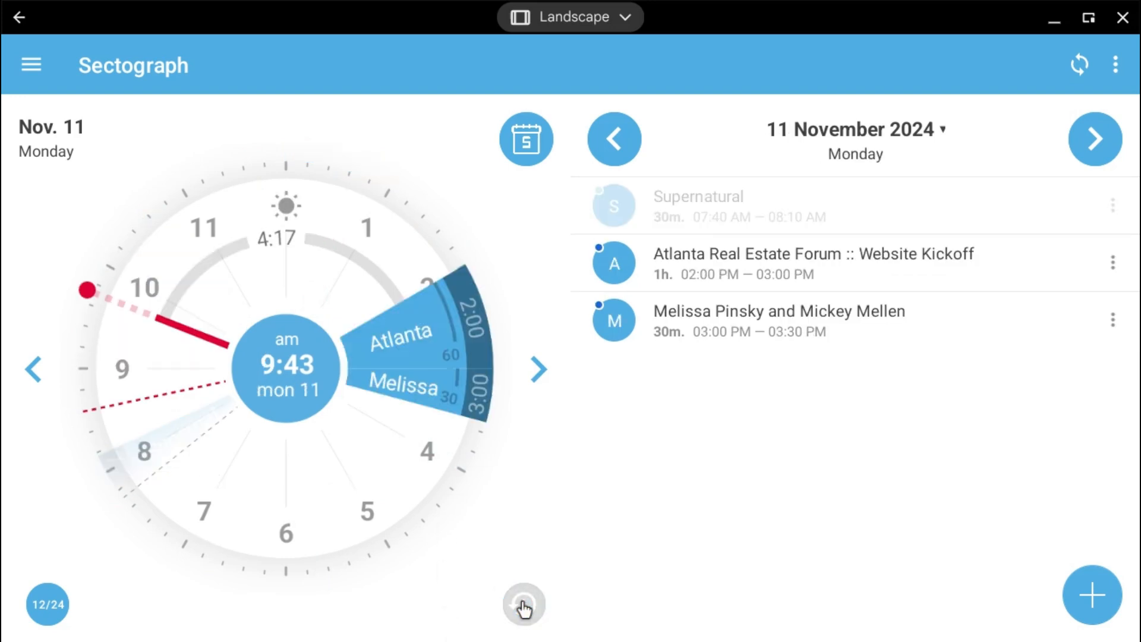